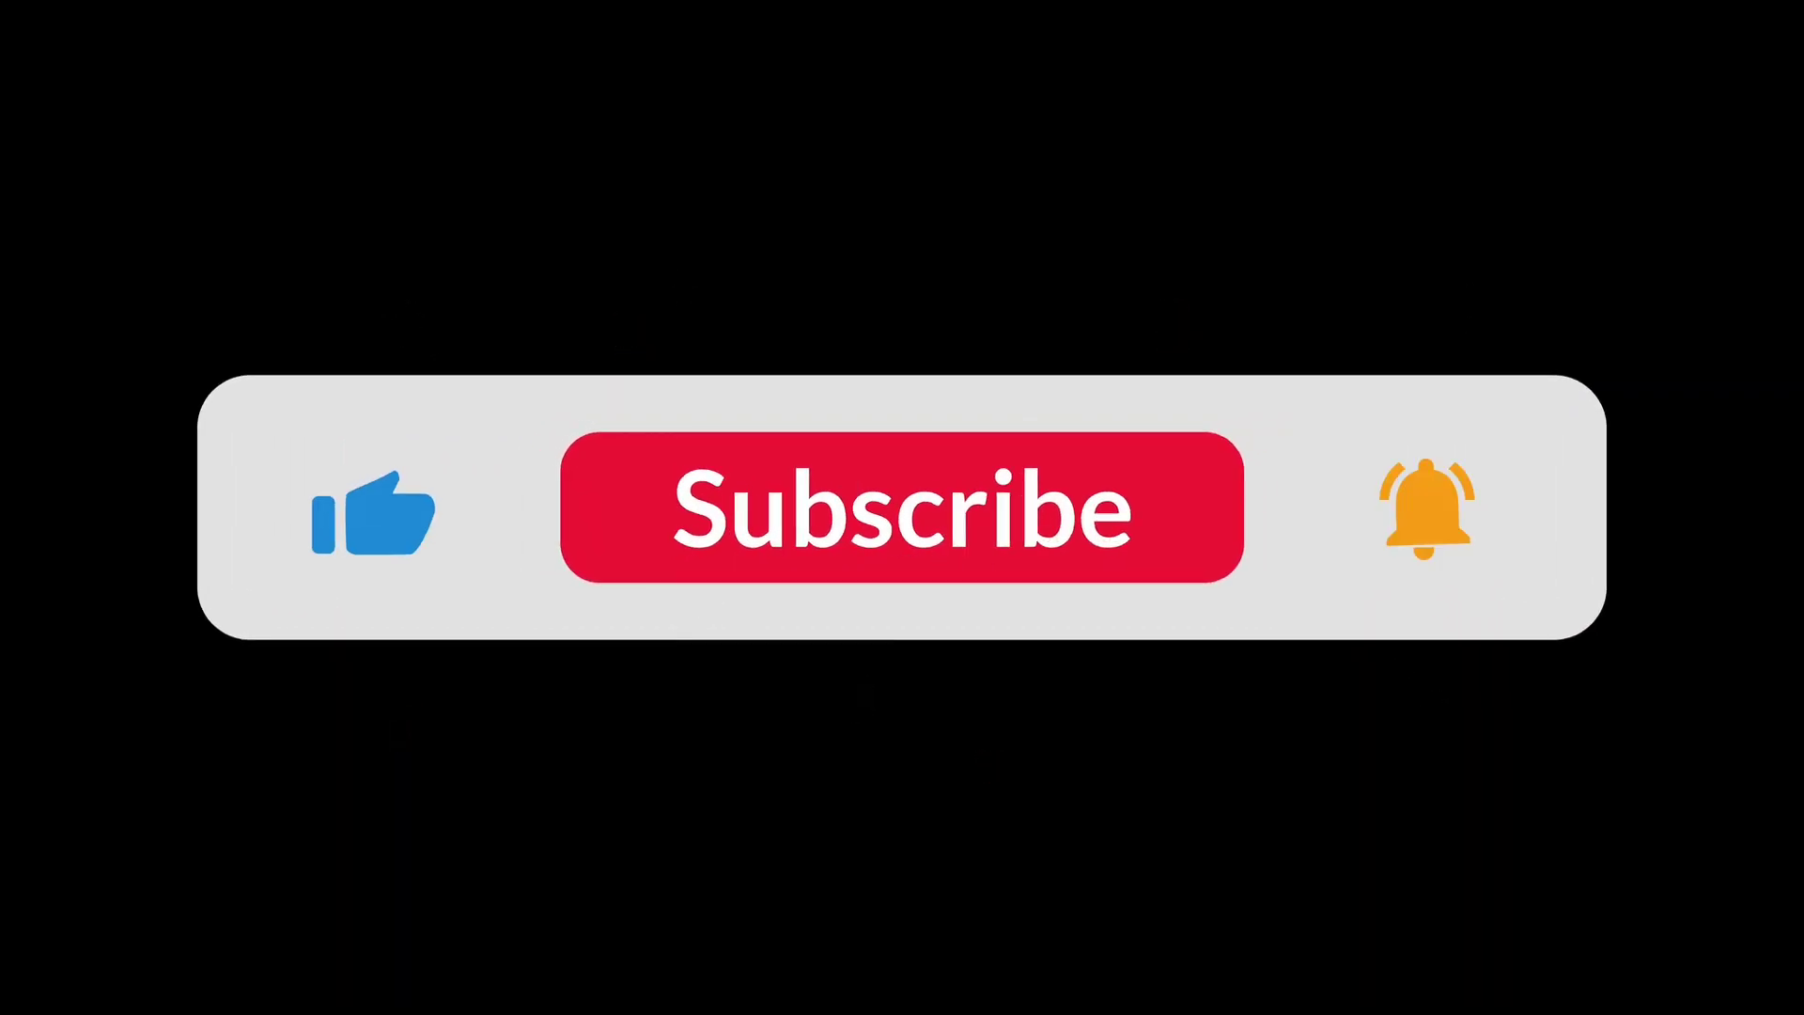
- Show the Radio Control page for remote TS-480 station LZ3AW on 14.215 MHz USB
{"action": "left_click", "coordinate": [902, 508]}
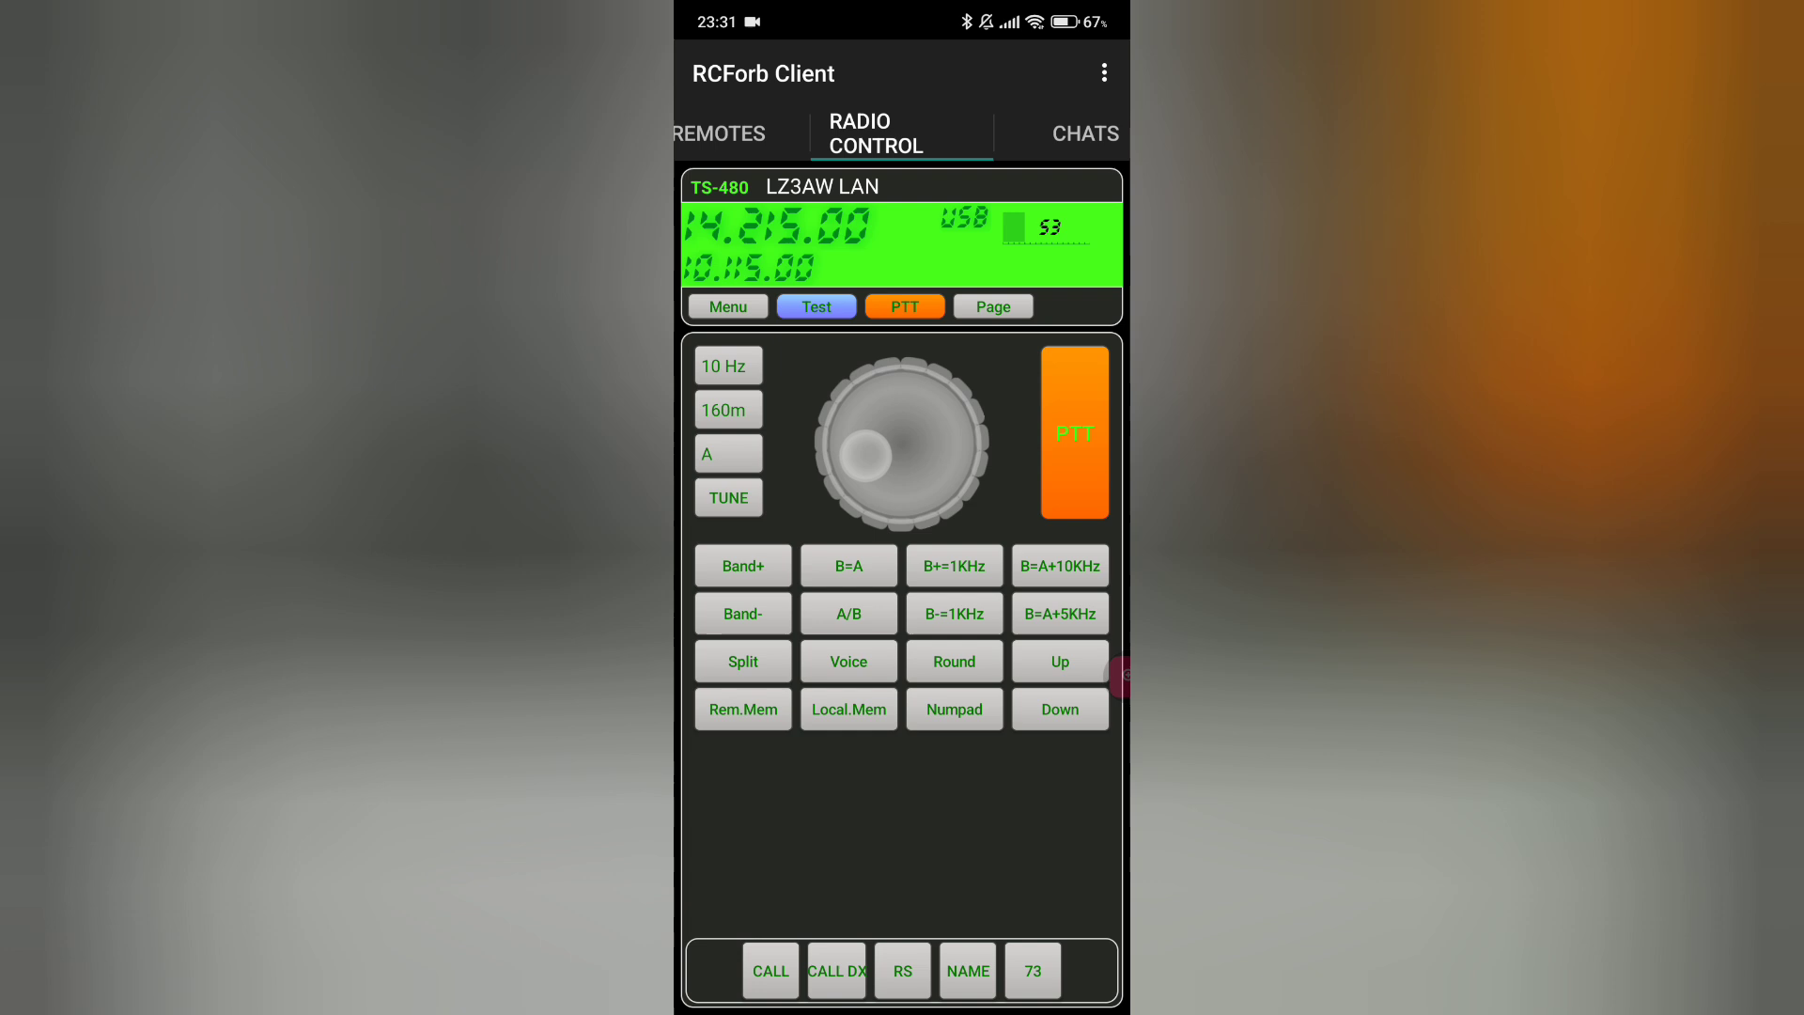
- Turn the VFO knob until the TS-480 display reads 14.225.00 USB
{"action": "left_click", "coordinate": [1073, 435]}
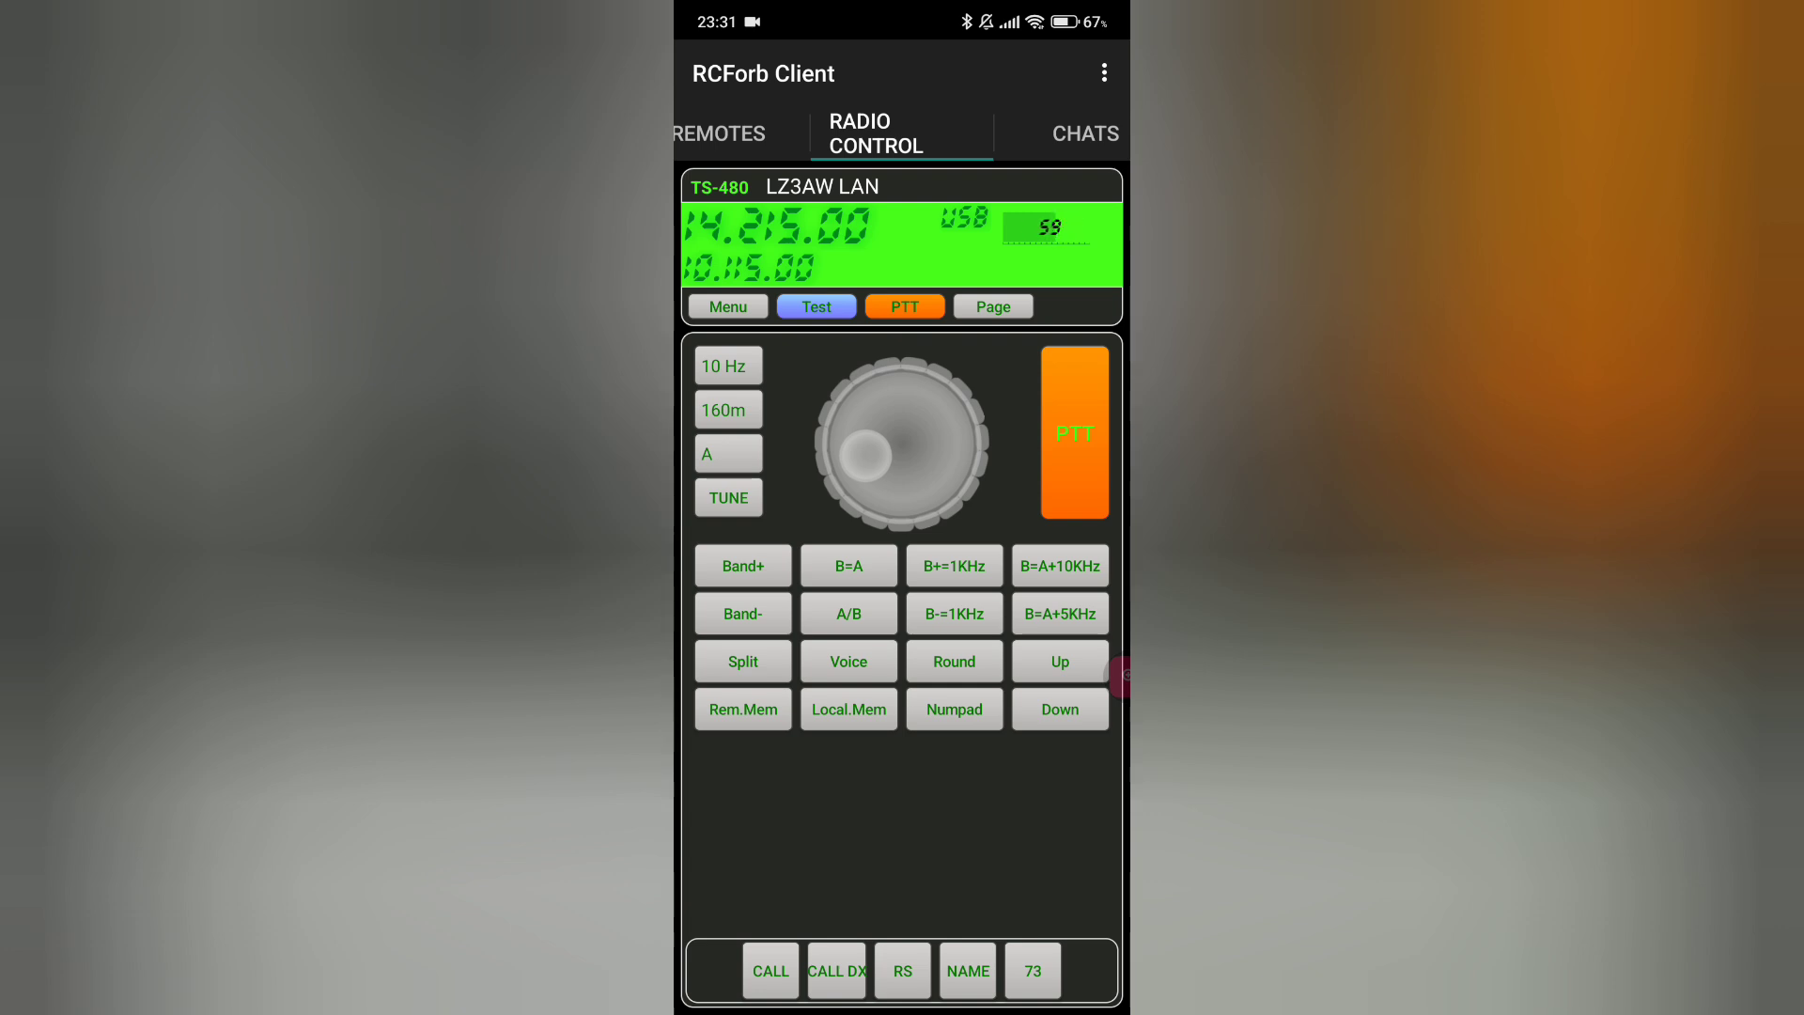
{"action": "left_click", "coordinate": [1072, 434]}
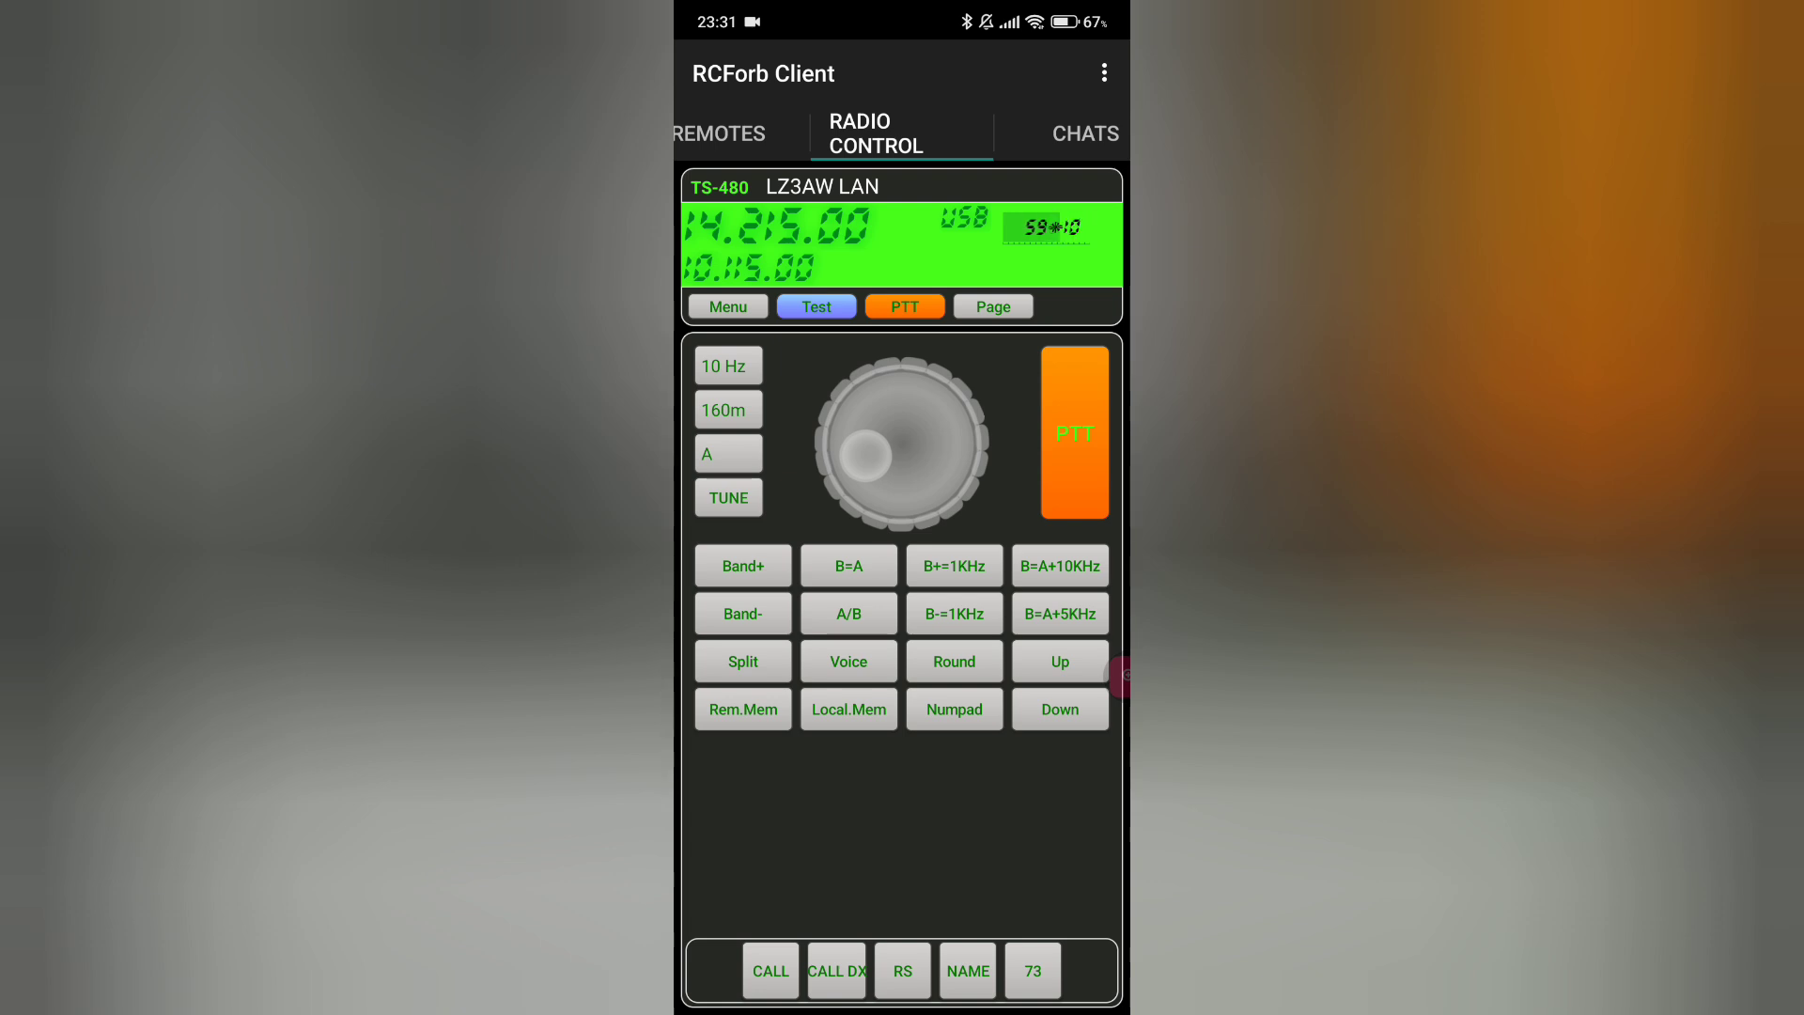
{"action": "left_click", "coordinate": [1074, 435]}
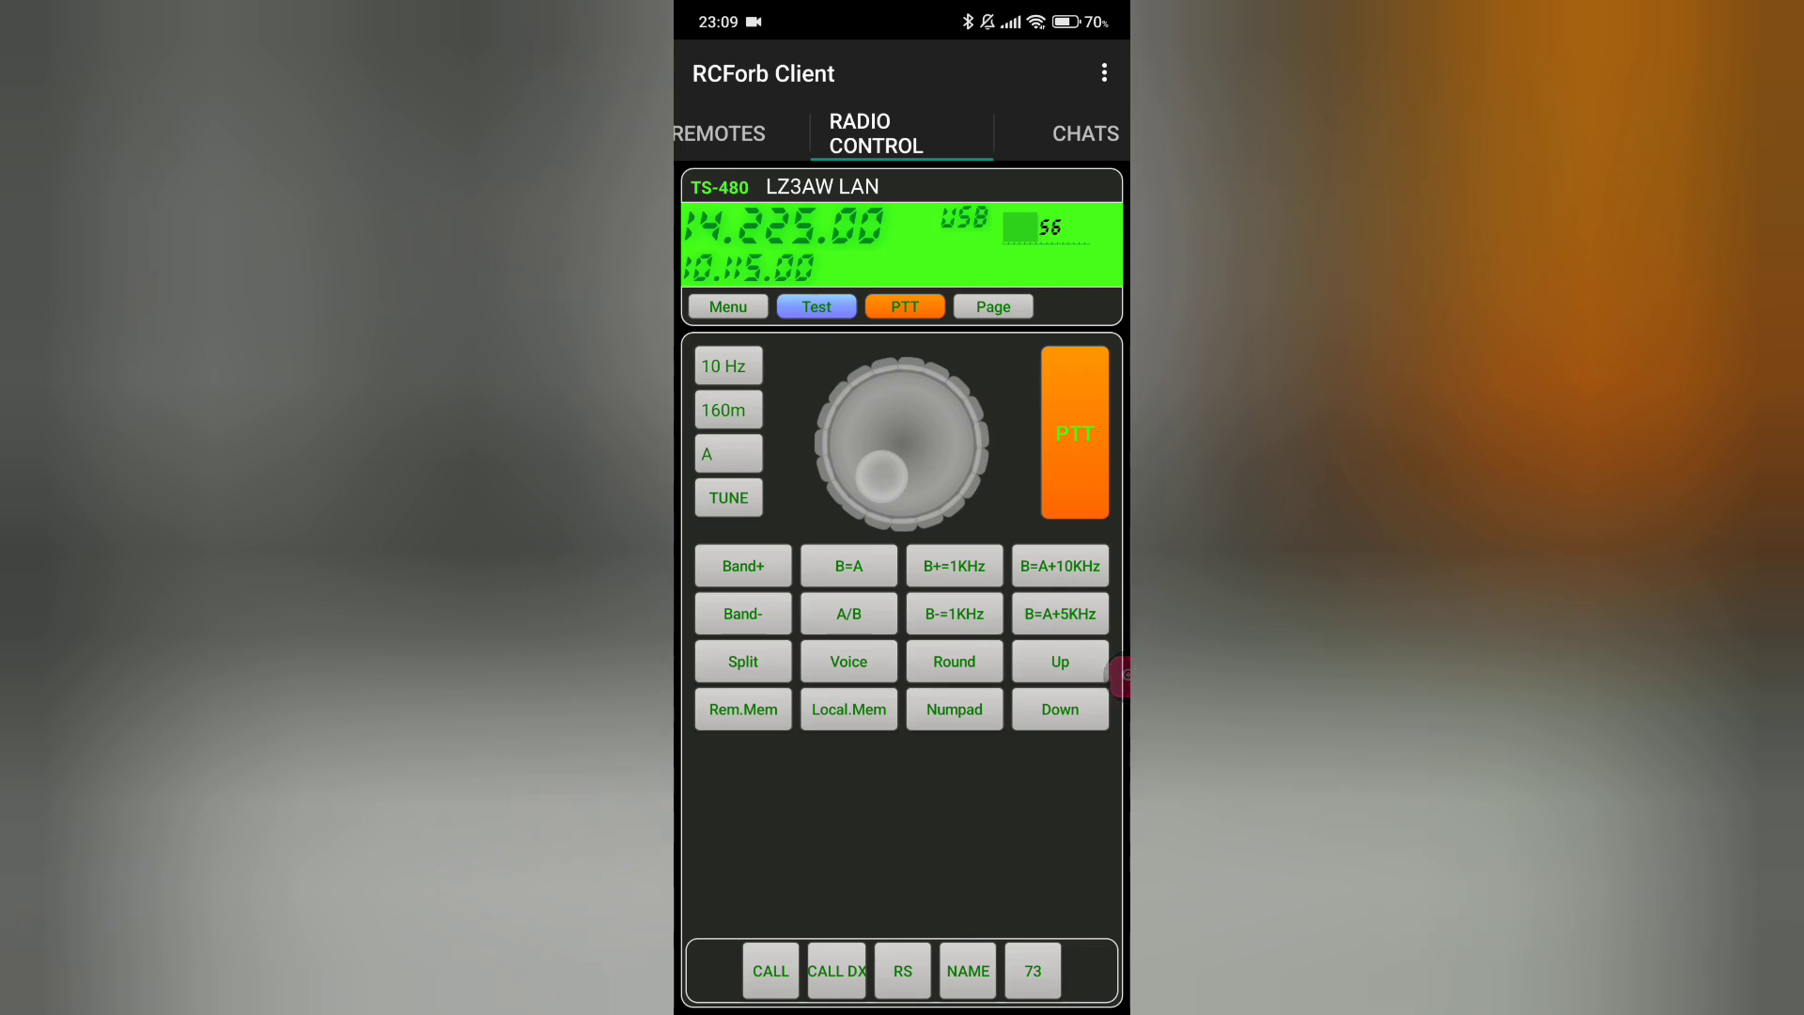
- Key the orange PTT to transmit voice on 14.225 MHz USB
{"action": "left_click", "coordinate": [904, 306]}
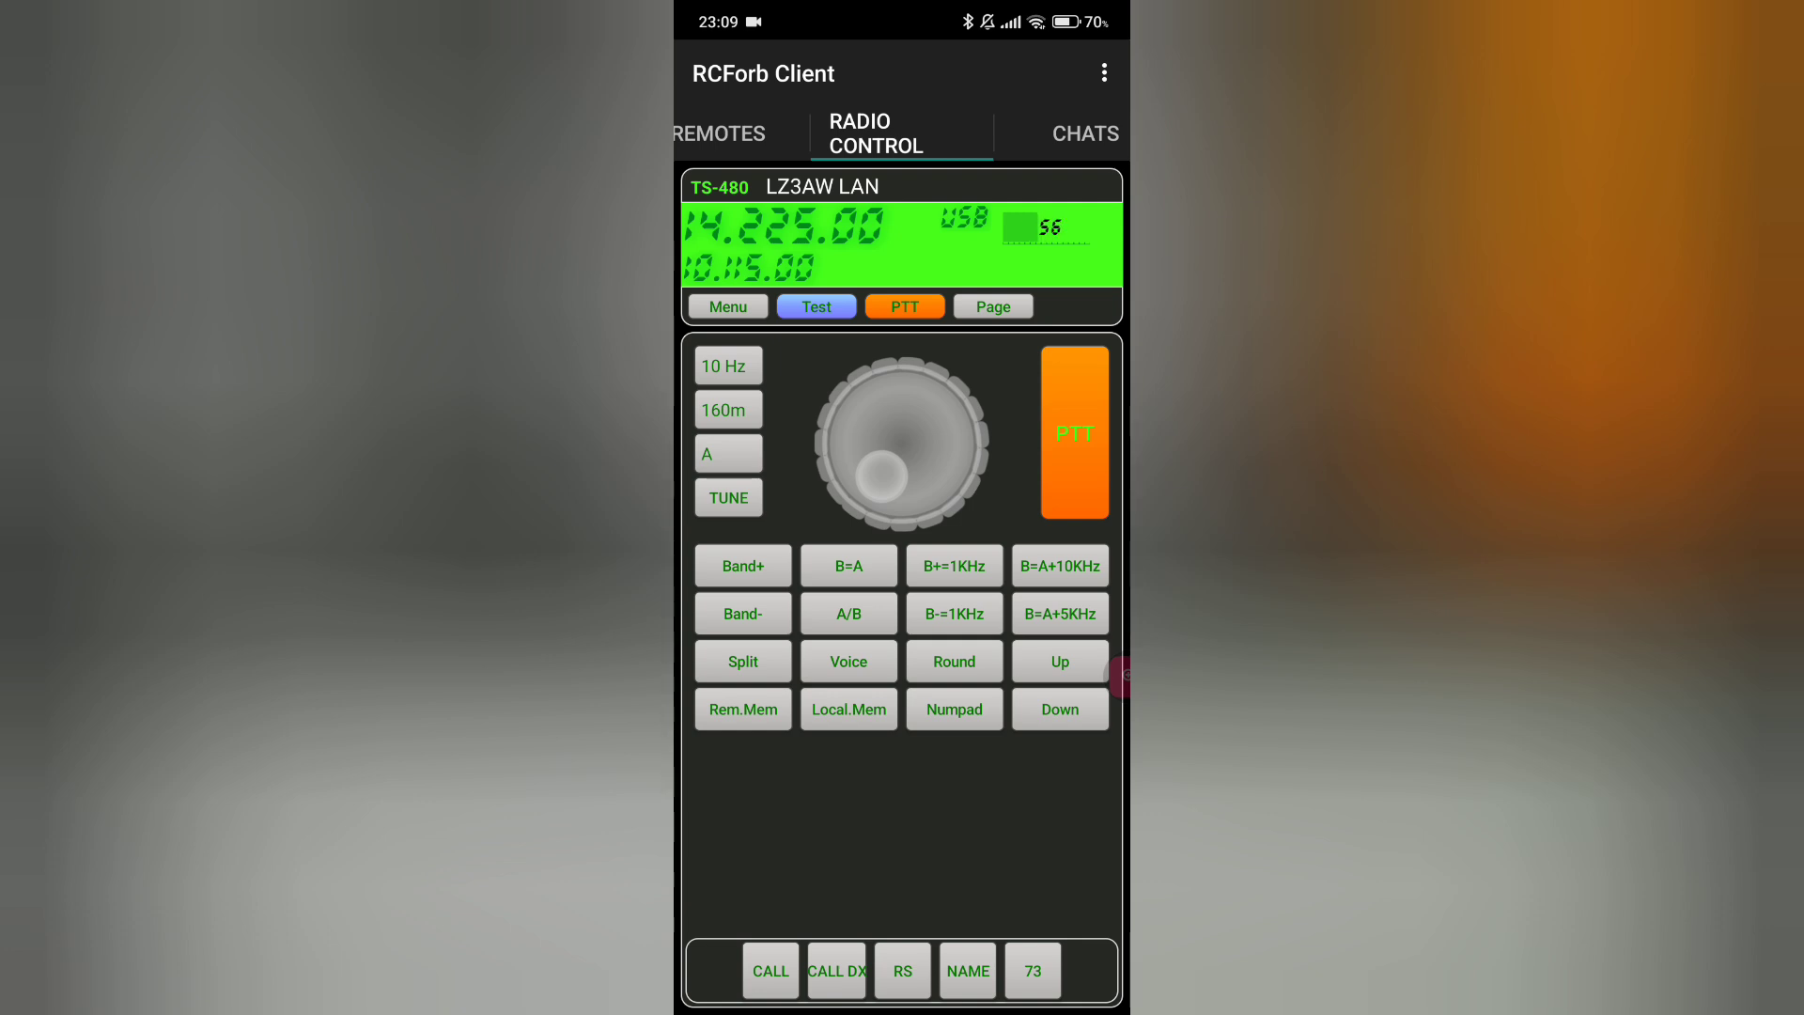
{"action": "left_click", "coordinate": [1073, 435]}
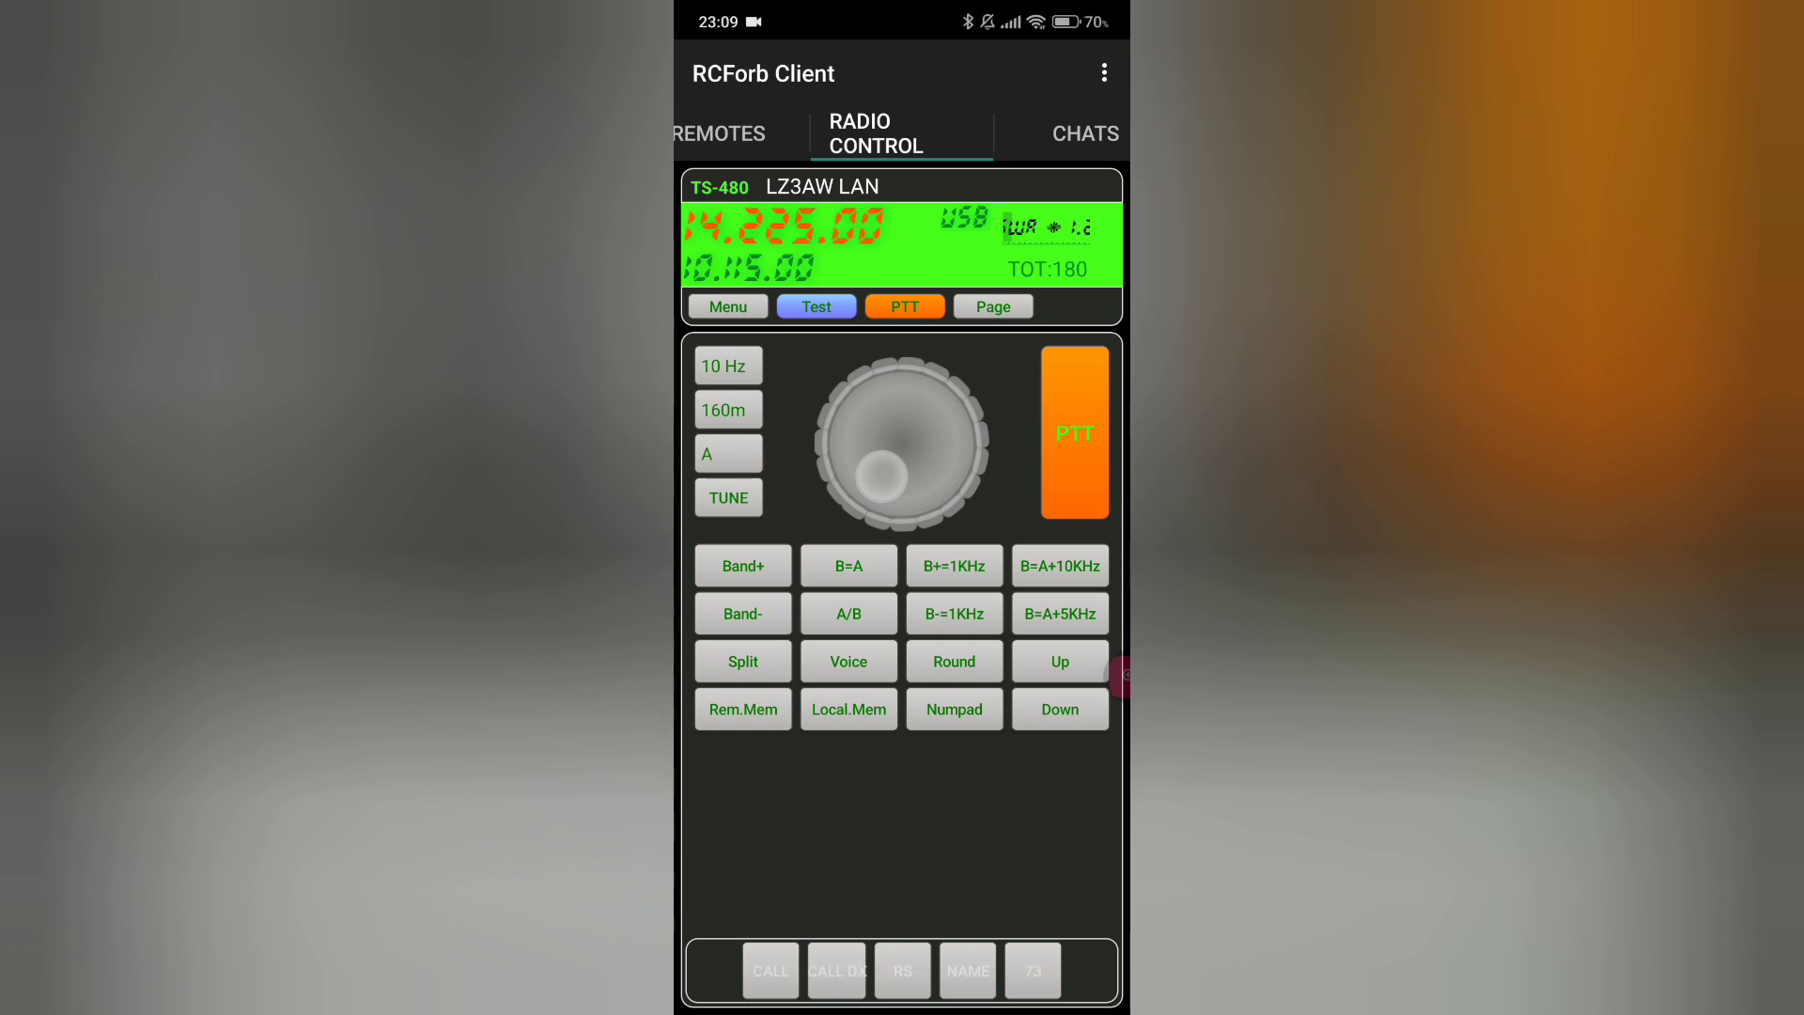